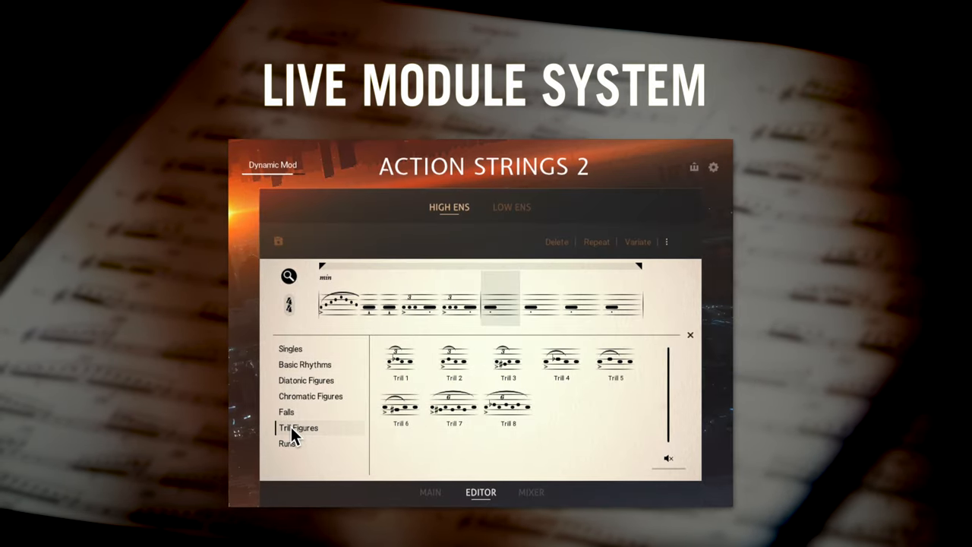
Step: Browse the module library through the Singles category to the Runs category
{"action": "left_click", "coordinate": [290, 348]}
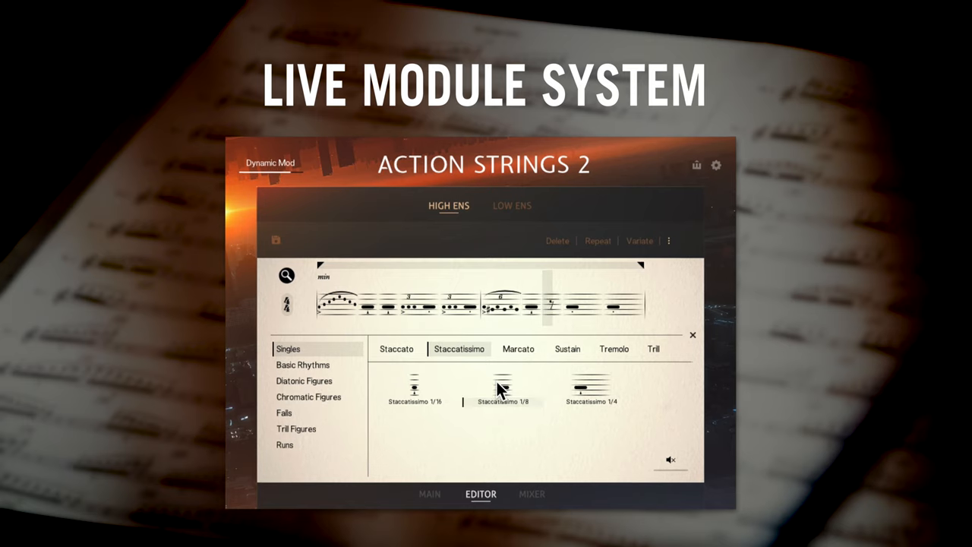
{"action": "left_click", "coordinate": [284, 445]}
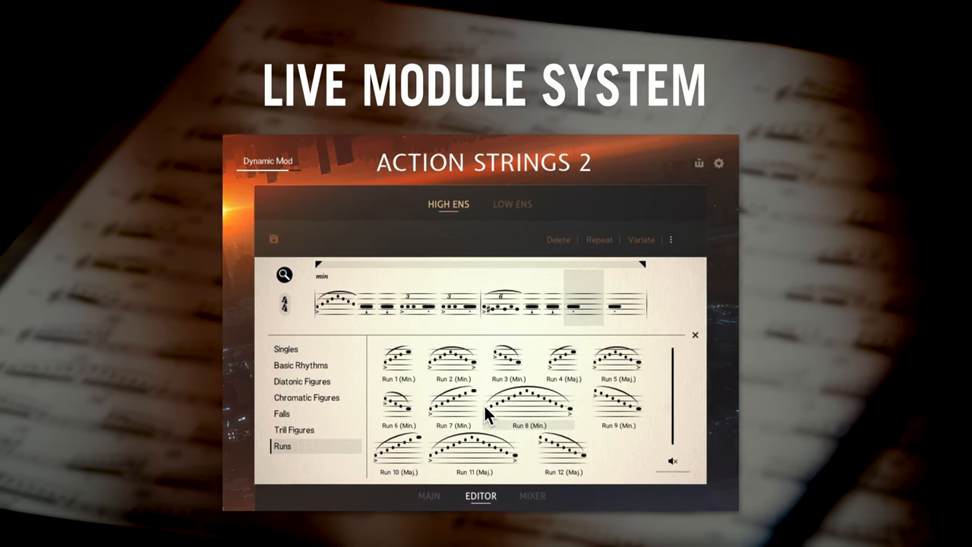